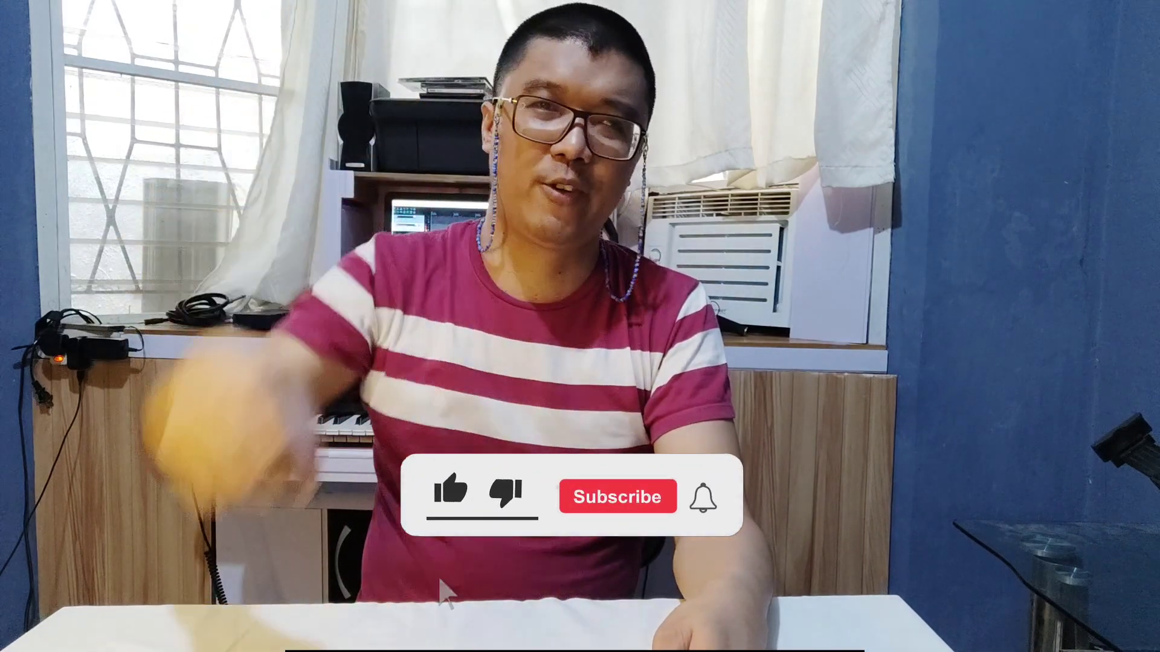
click(449, 493)
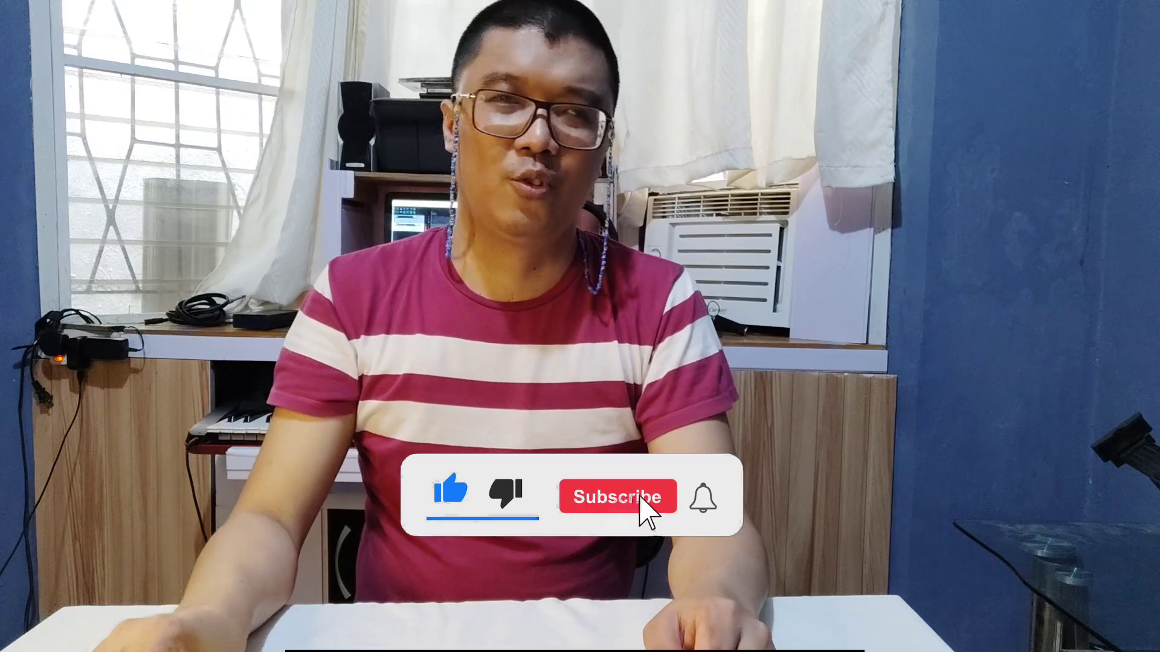
click(618, 497)
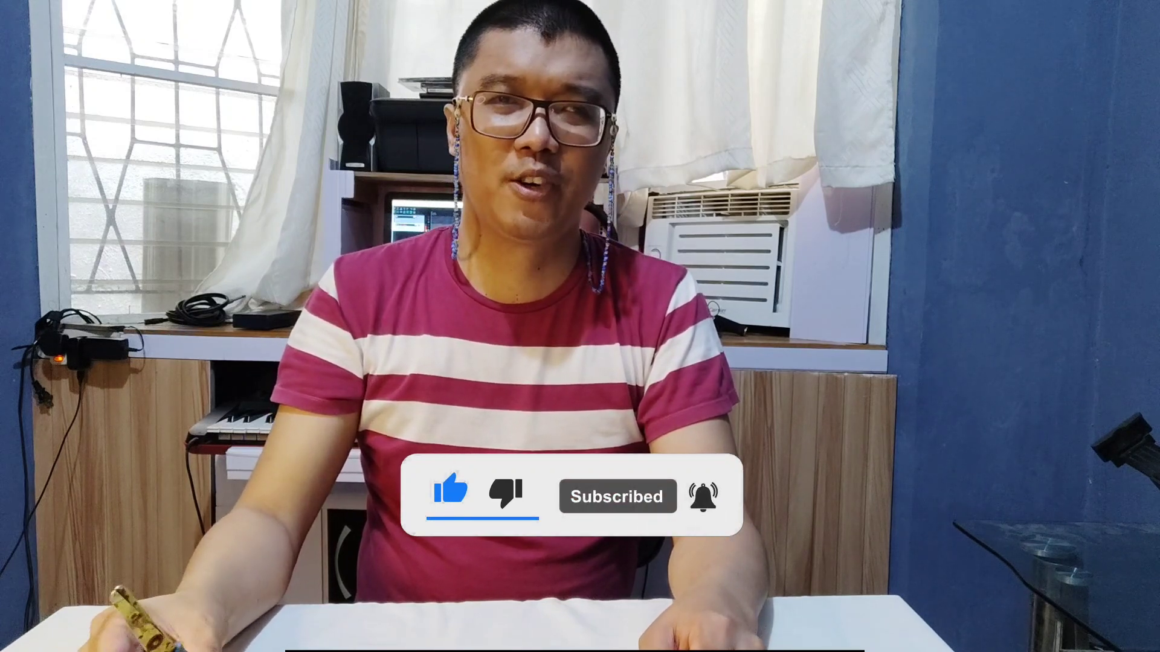